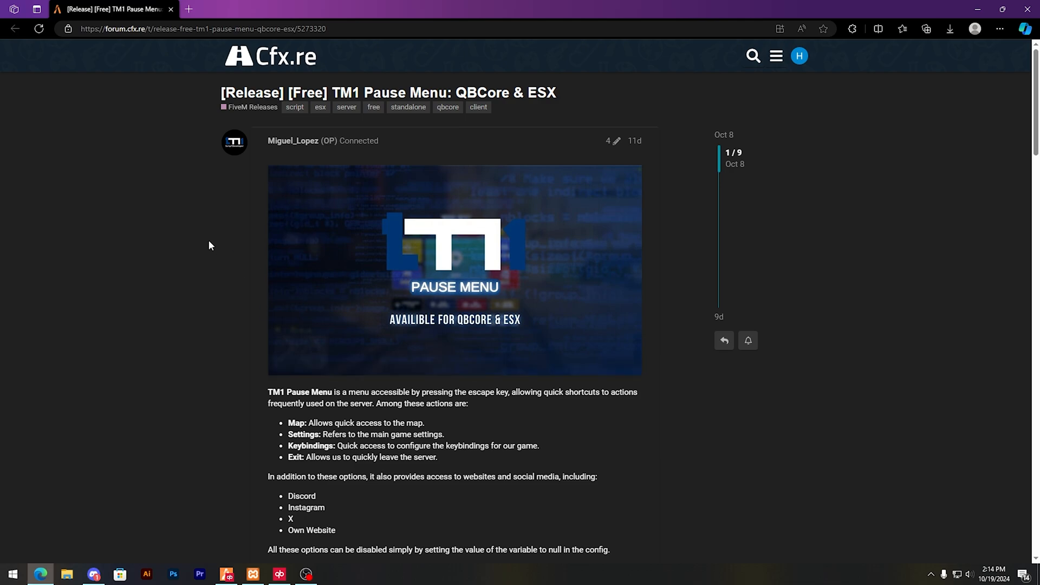
mouse_move(264, 288)
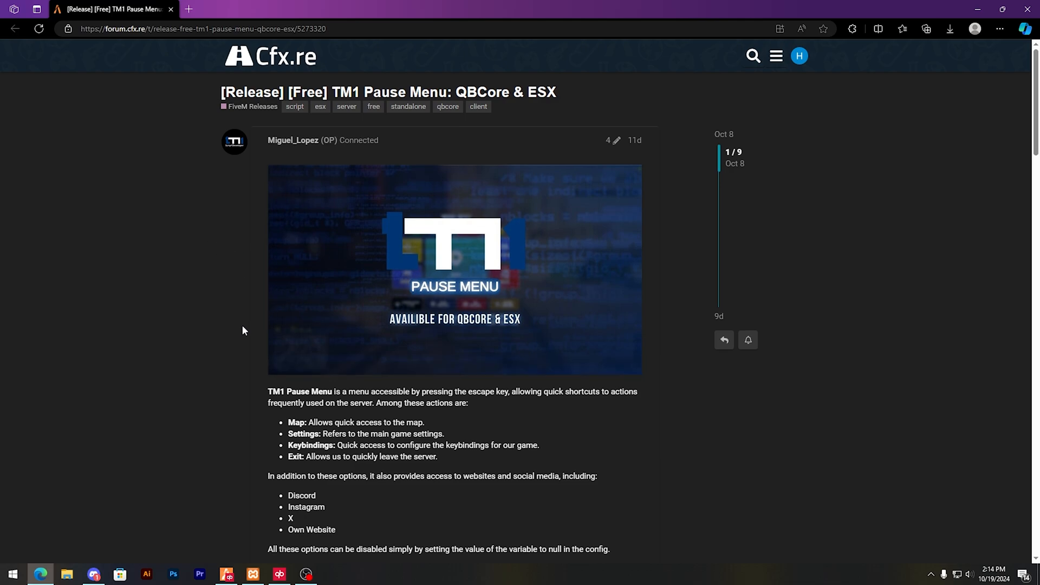
Scroll through the release post to the GitHub link and get the tm1_pausemenu code for download.
scroll("down", 3)
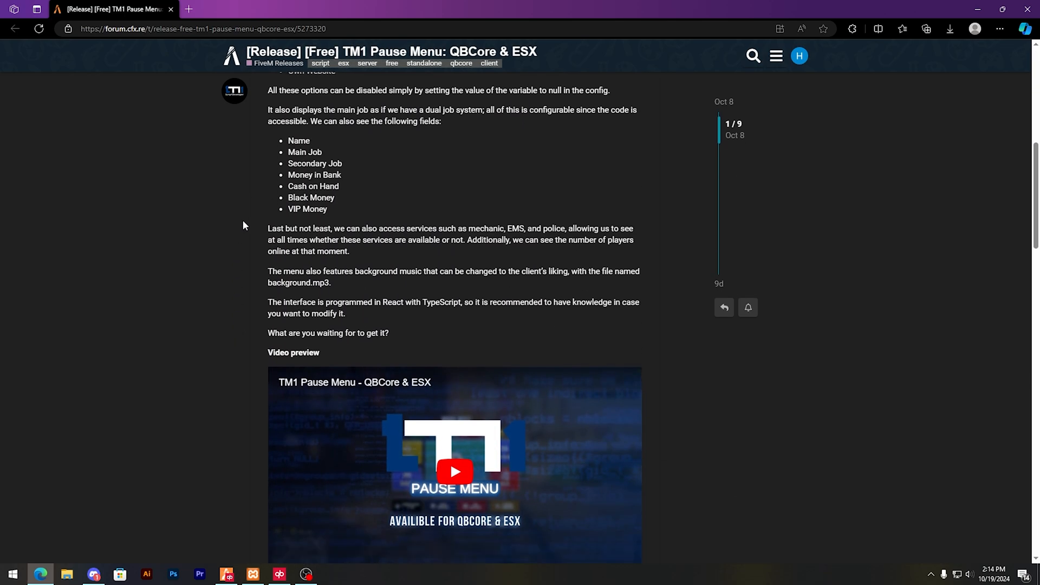
scroll("down", 3)
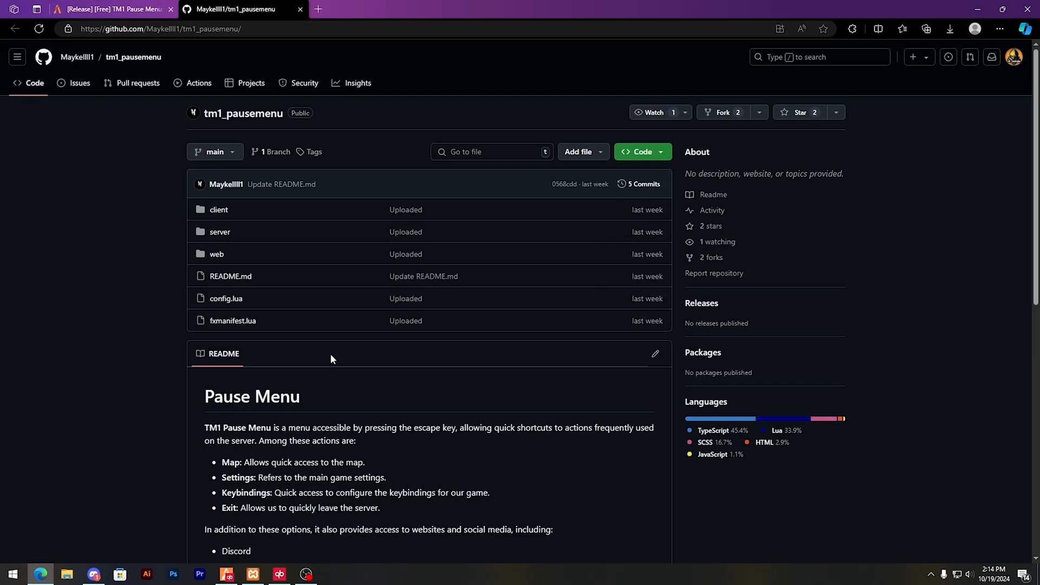
scroll("down", 3)
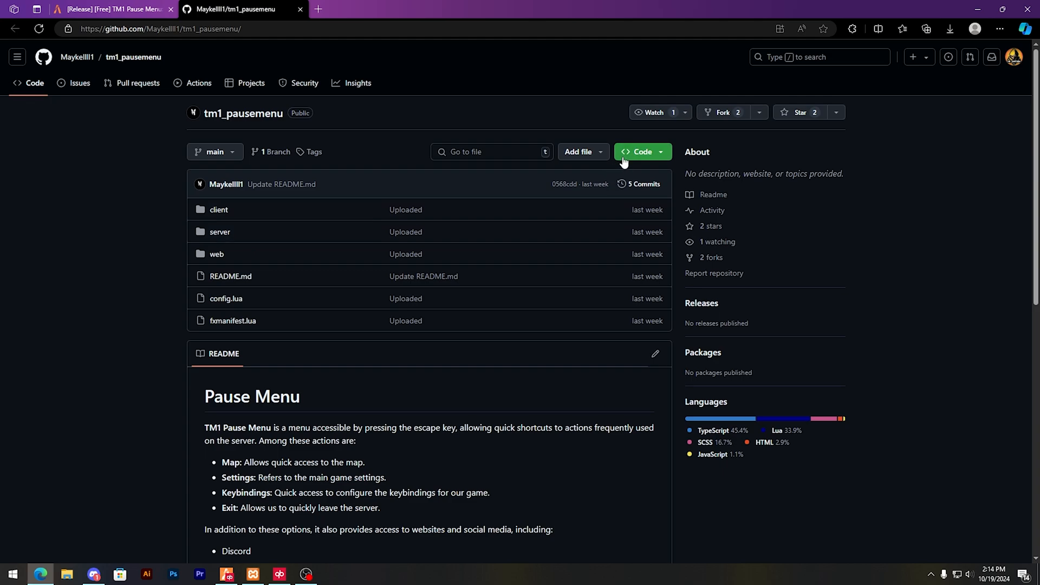
left_click(640, 152)
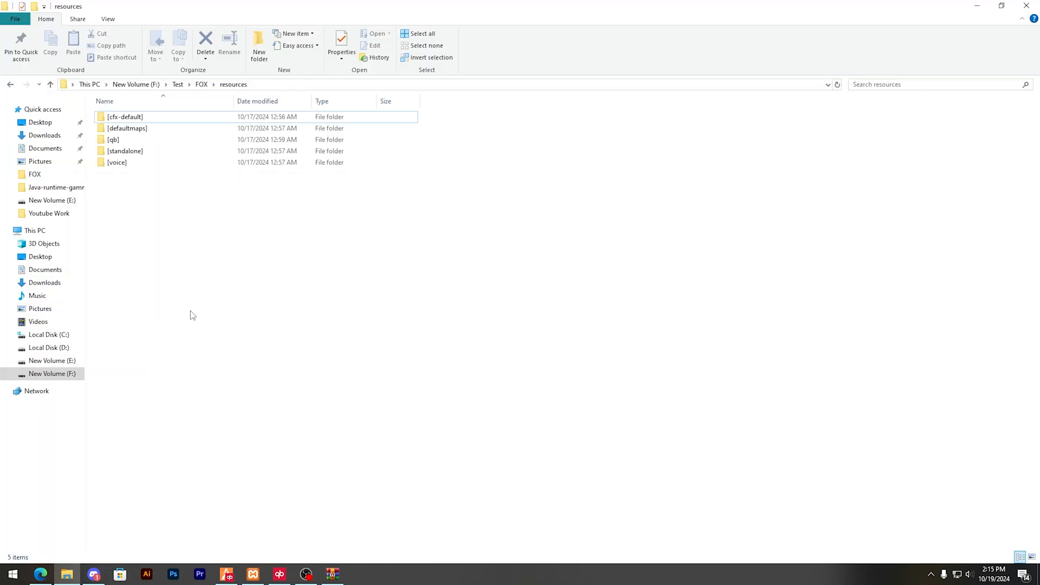
Rename tm1_pausemenu-main to tm1_pausemenu and open it to see client, server, web, config and fxmanifest.
right_click(140, 174)
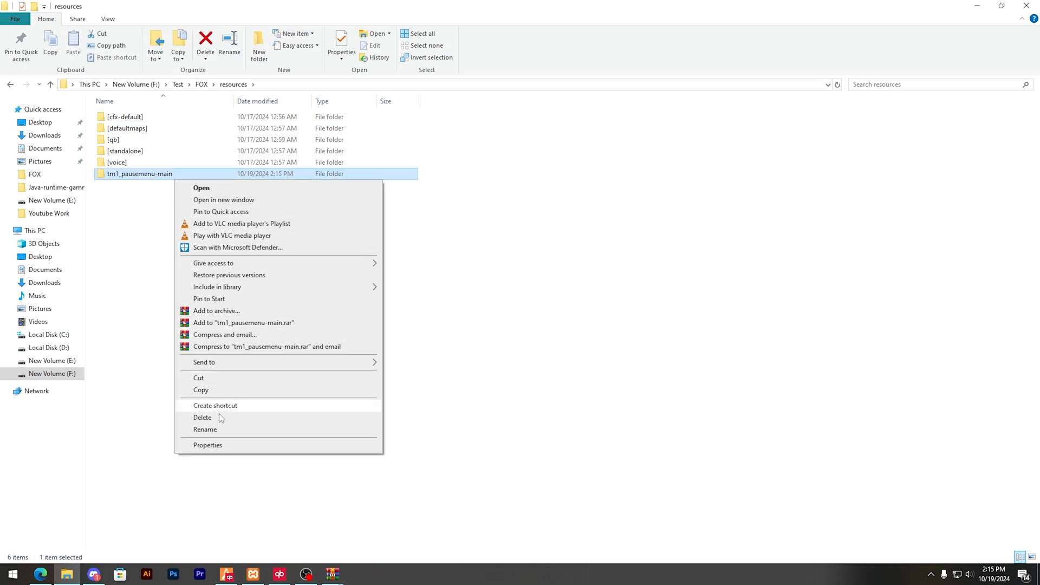
left_click(205, 430)
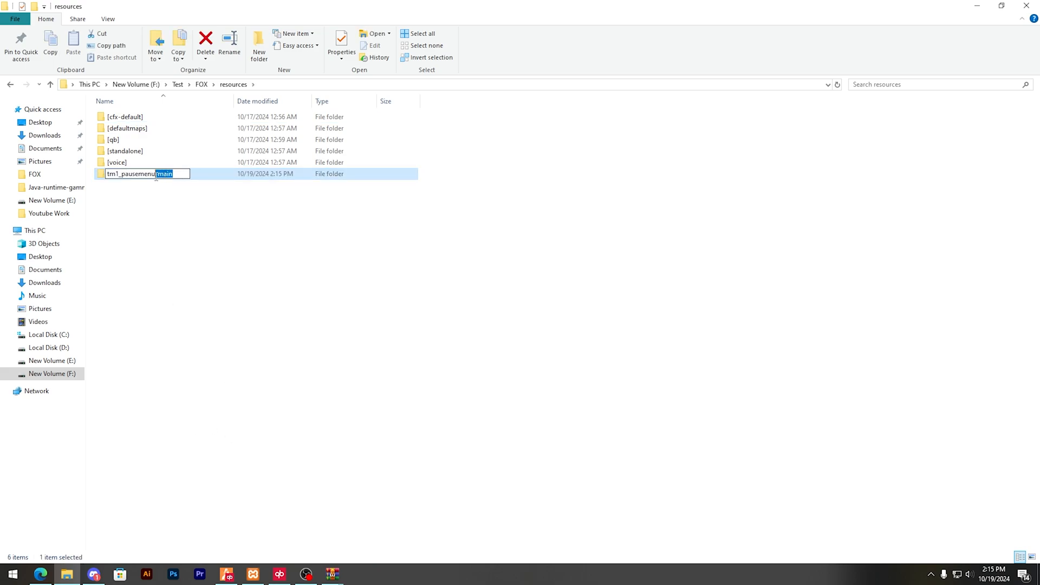
key("Enter")
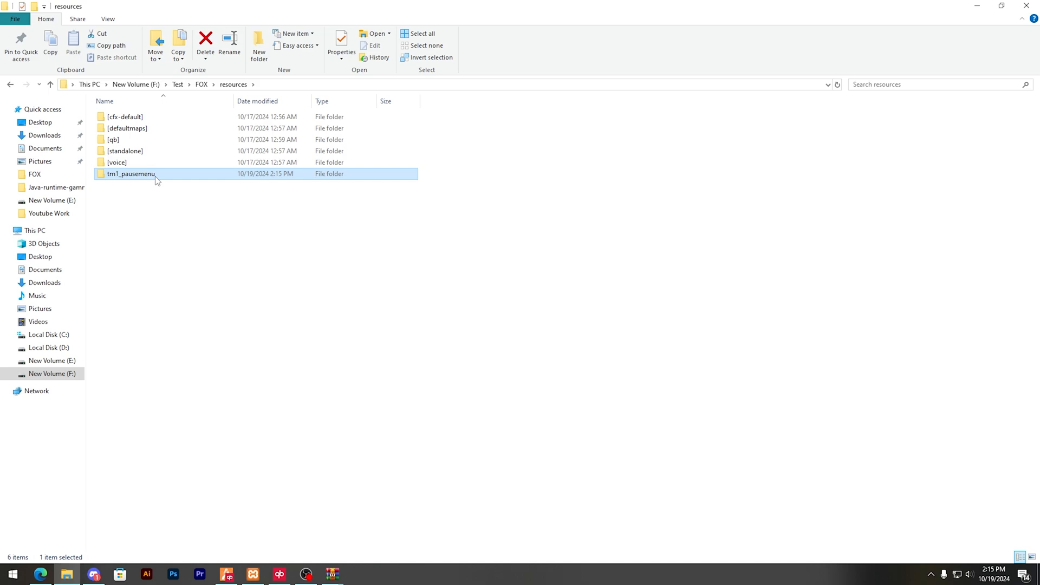
double_click(131, 174)
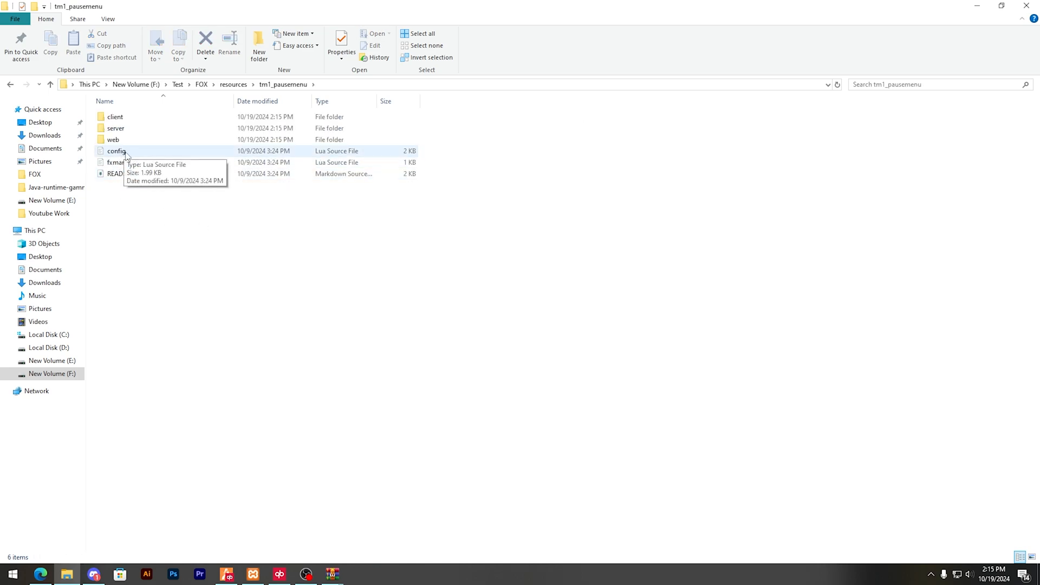
In config.lua change Config.Framework from 'newesx' to 'qbcore'.
double_click(117, 151)
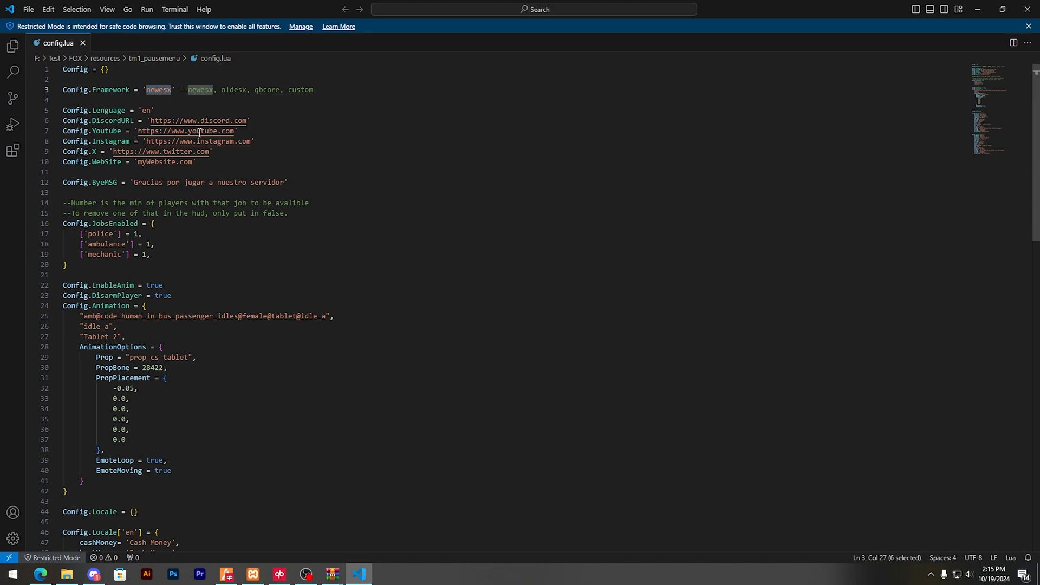
mouse_move(186, 131)
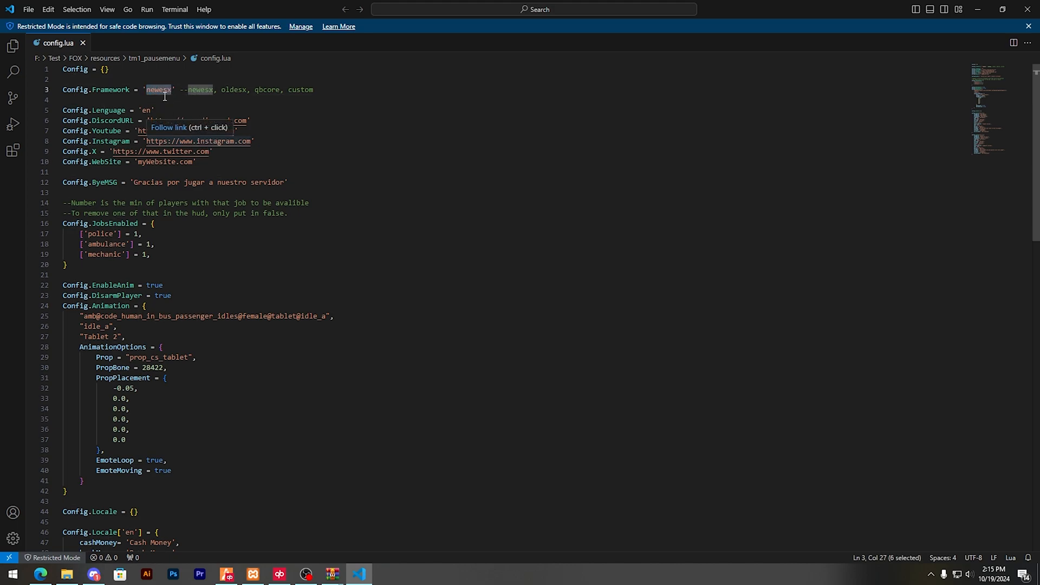
type("qbcor")
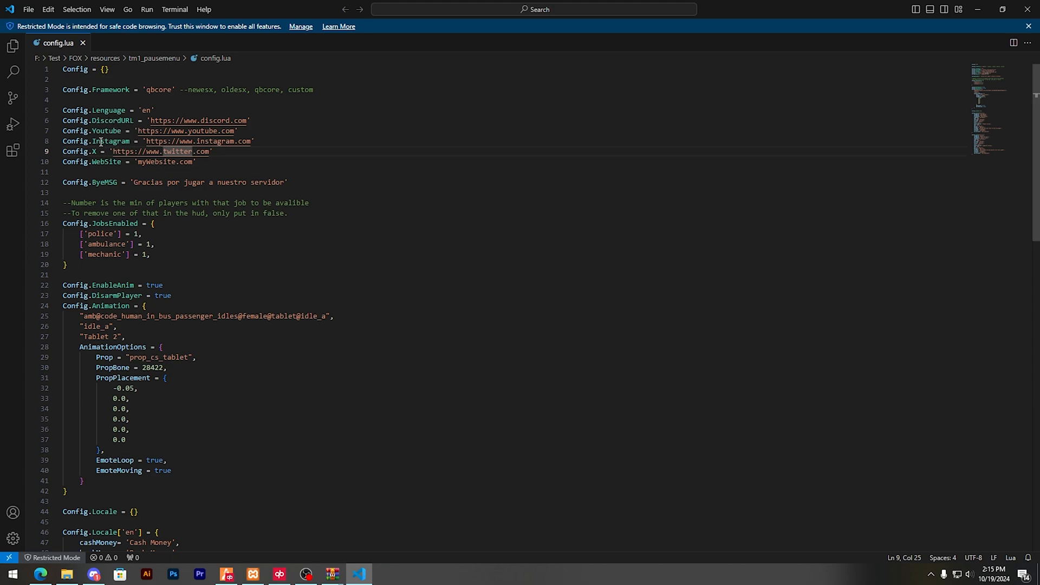
mouse_move(189, 208)
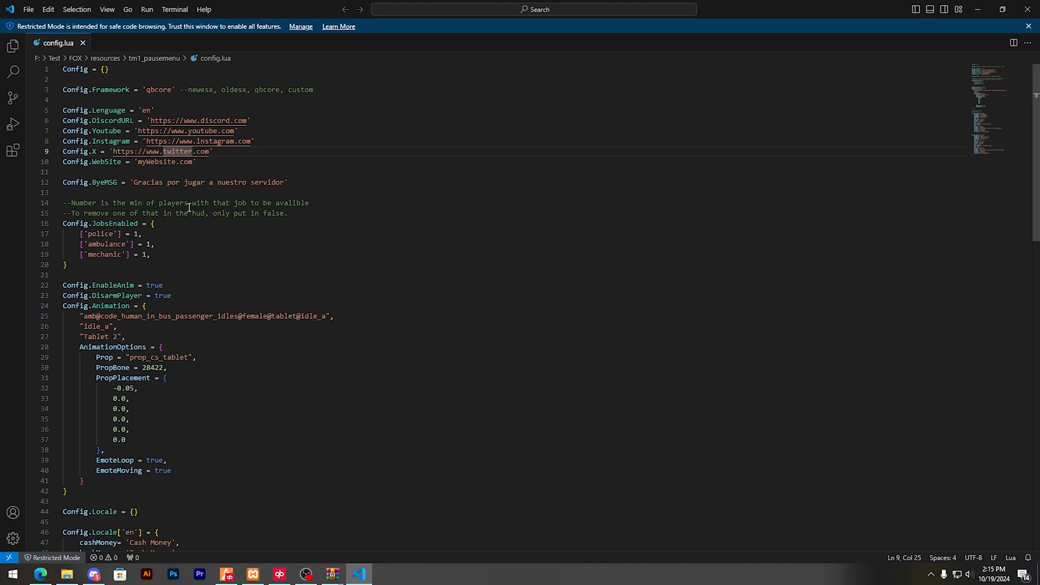
double_click(111, 224)
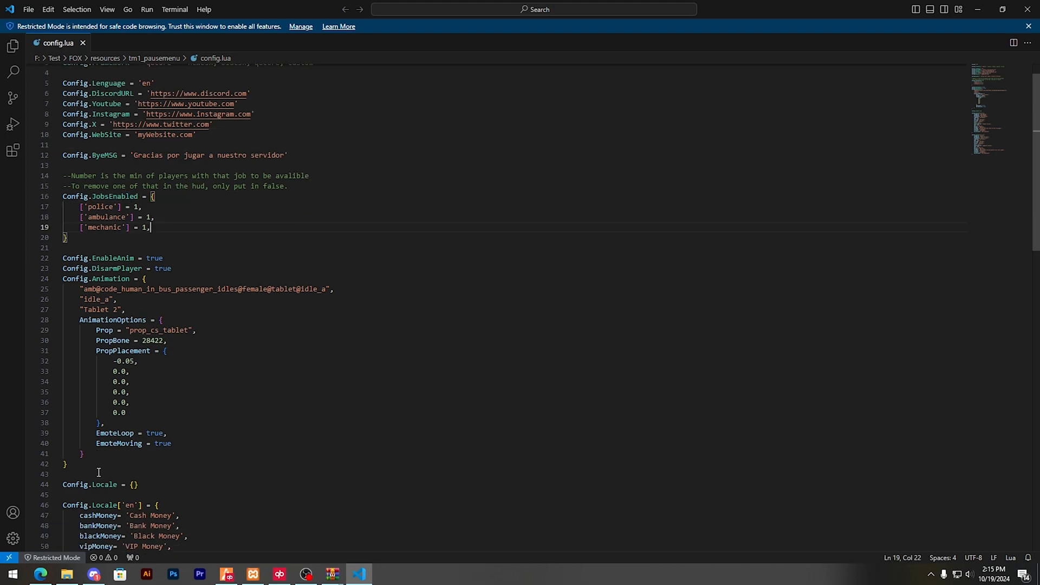
scroll("down", 3)
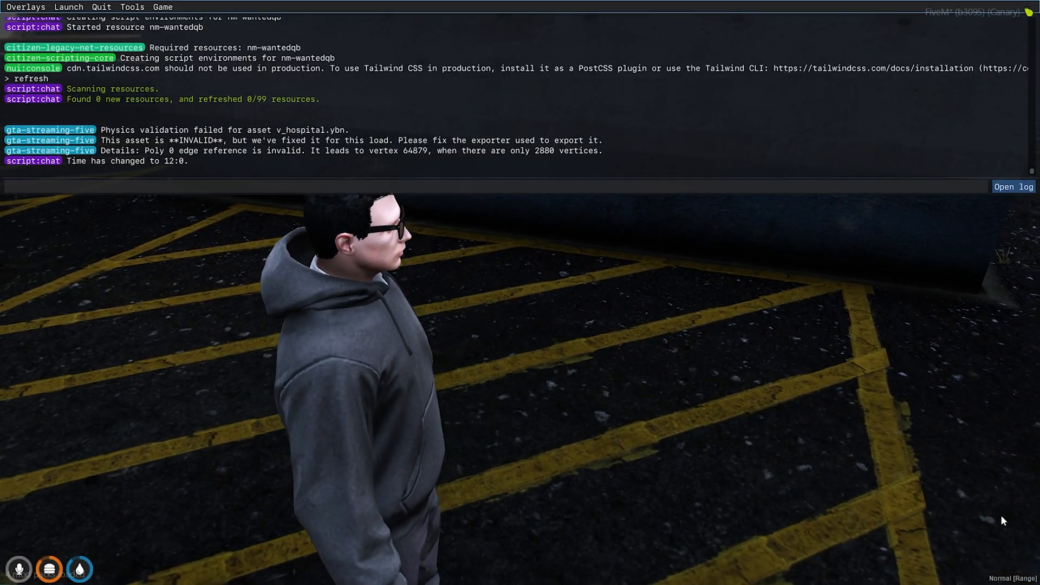
Run refresh in the F8 console so the server finds 1 new resource.
type("re")
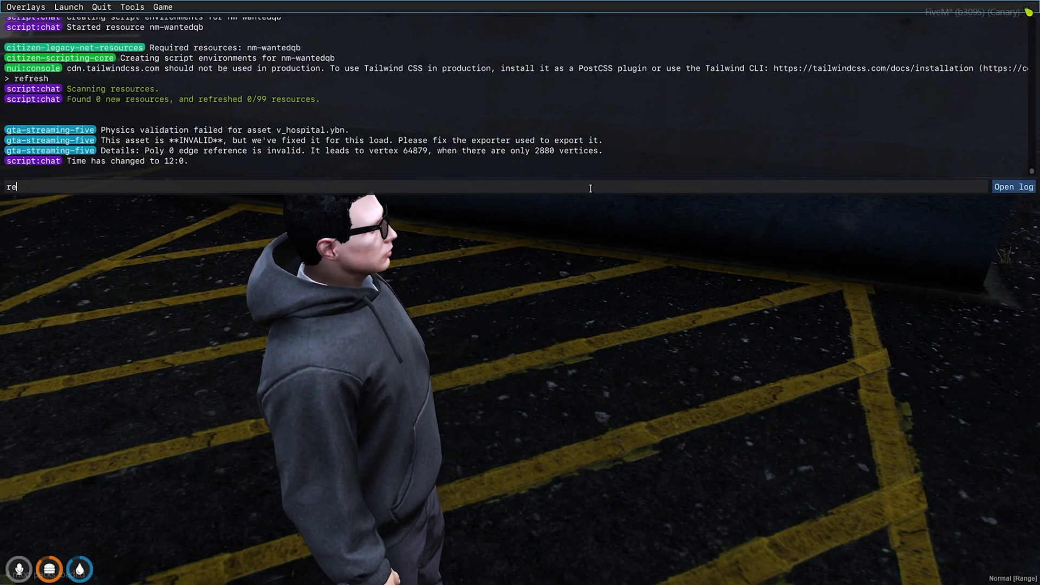
type("s")
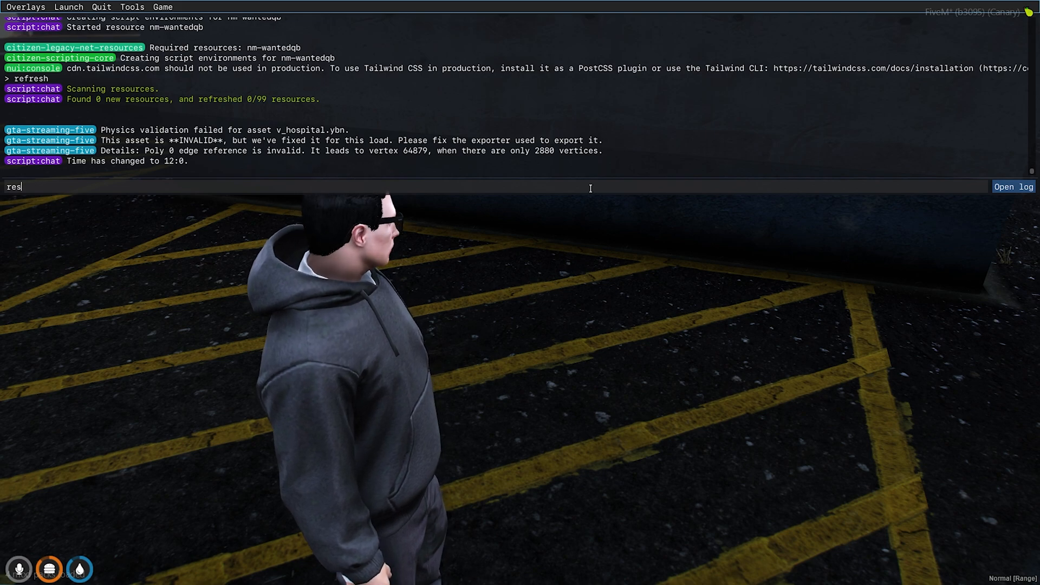
type("fres")
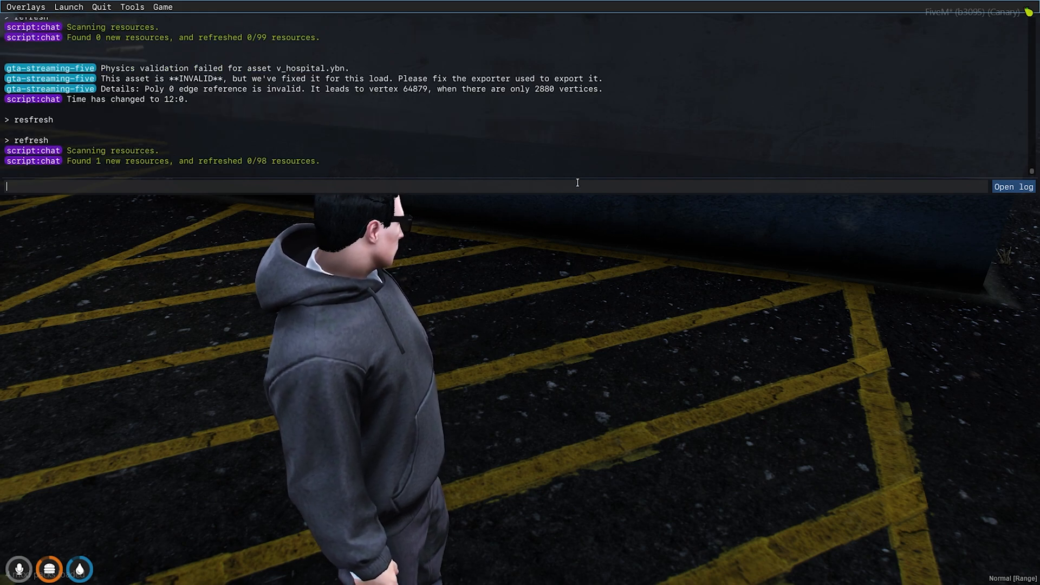
left_click(12, 572)
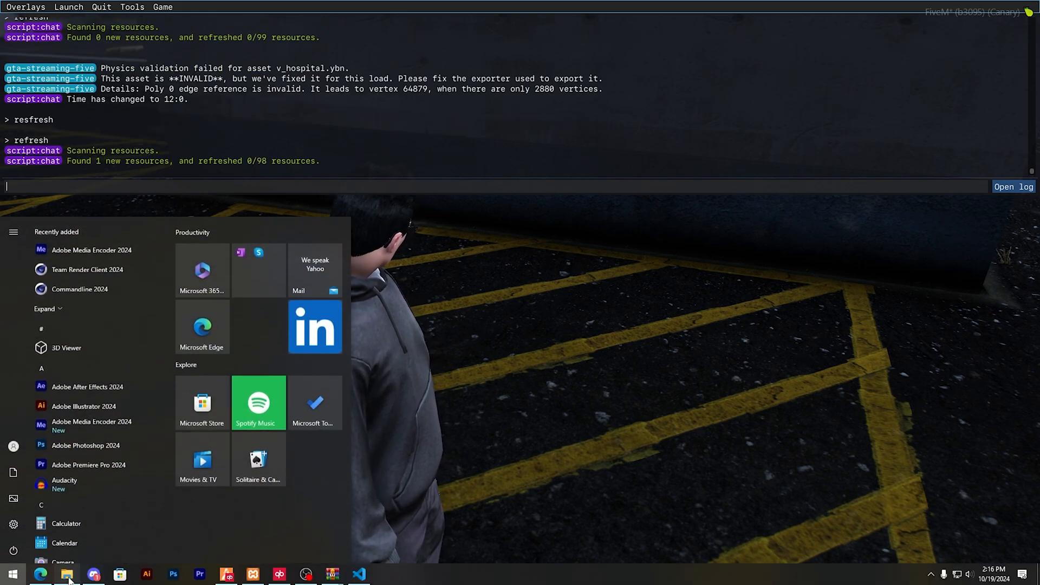
left_click(64, 574)
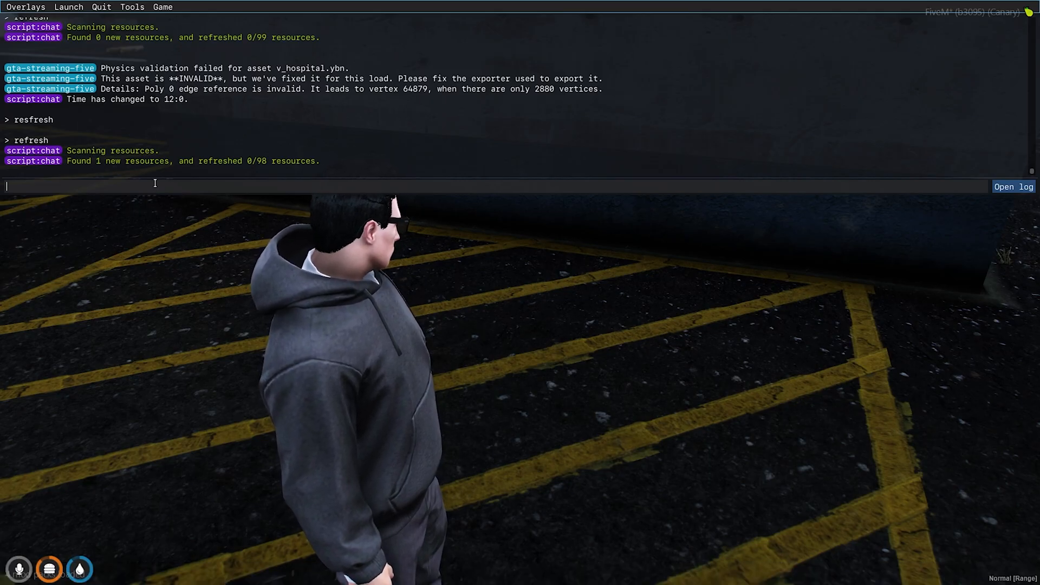
Start the resource with ensure tm1_pausemenu so the custom pause menu appears.
type("ensure tm1_pausemenu")
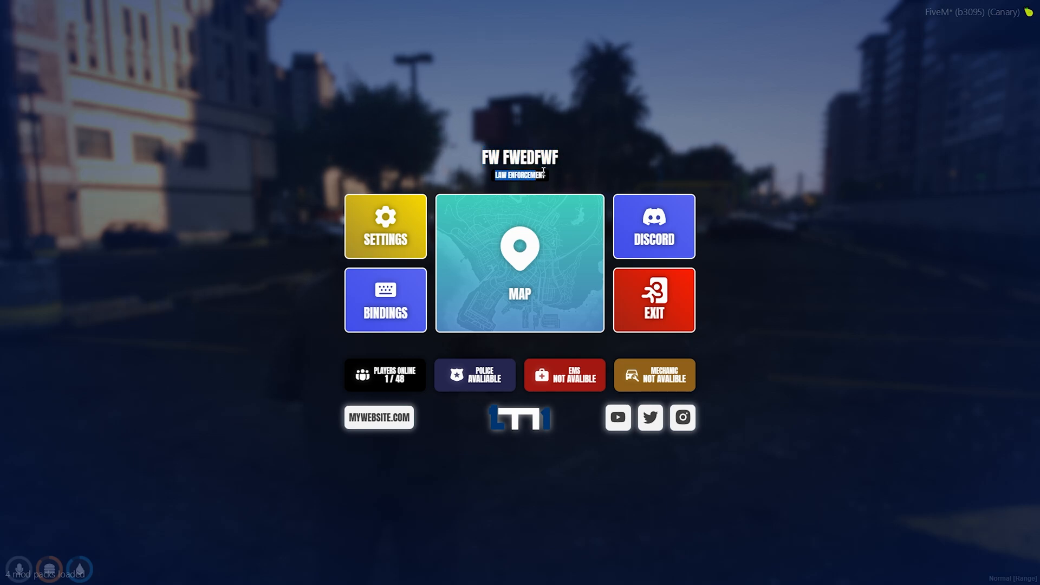
mouse_move(384, 225)
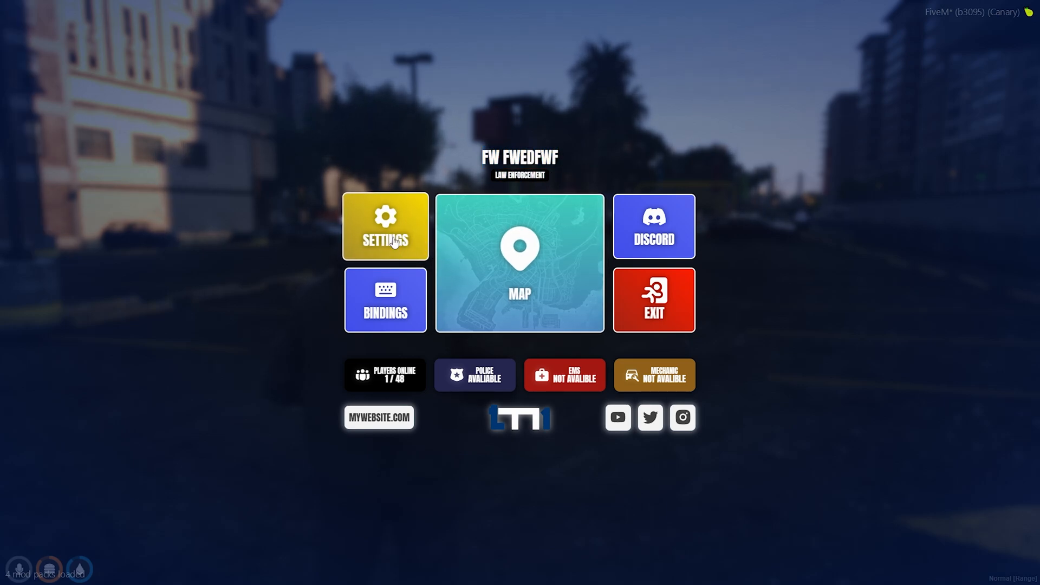
mouse_move(455, 302)
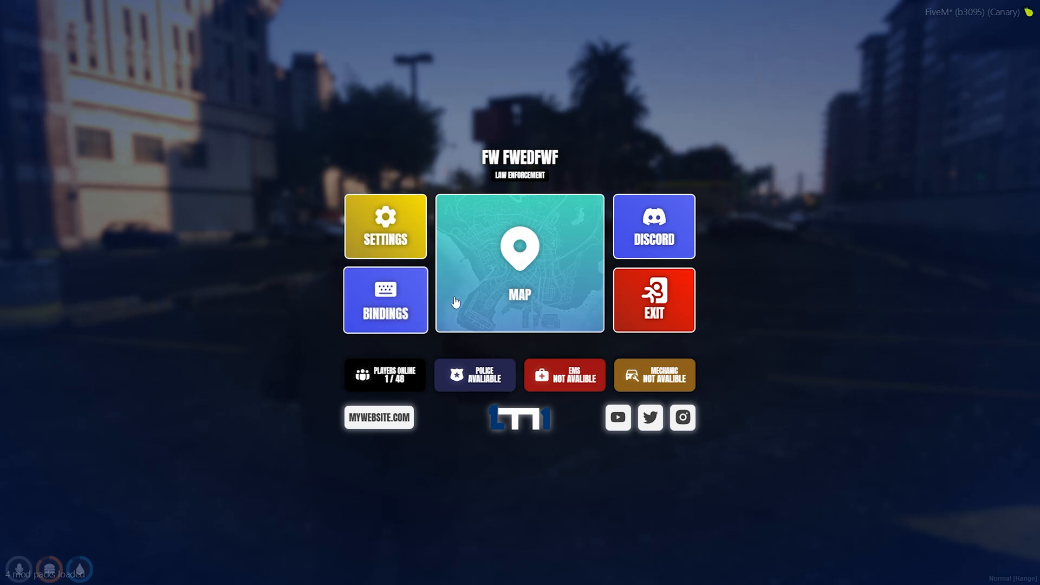
mouse_move(663, 261)
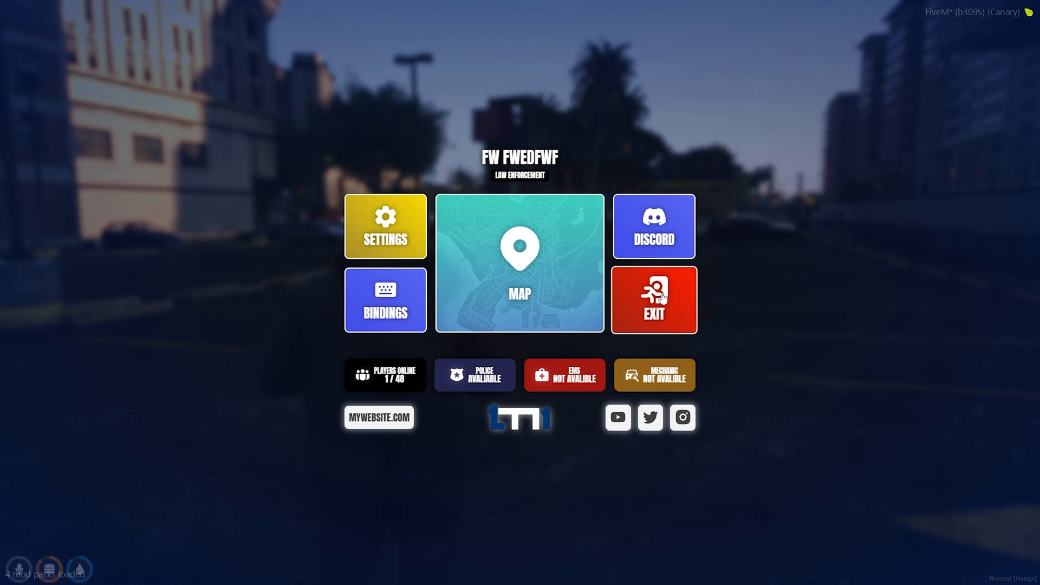
mouse_move(649, 373)
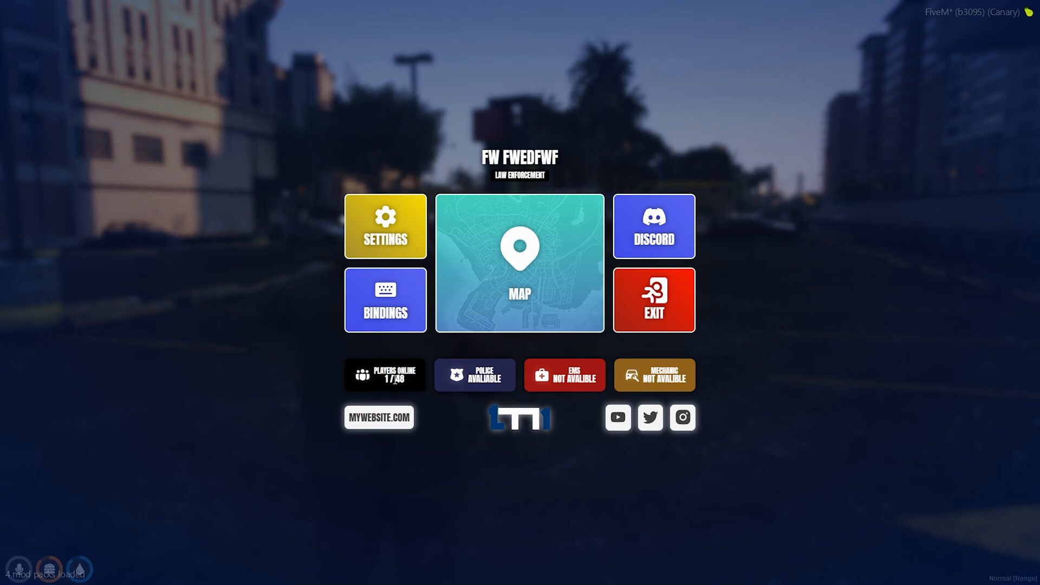
mouse_move(390, 432)
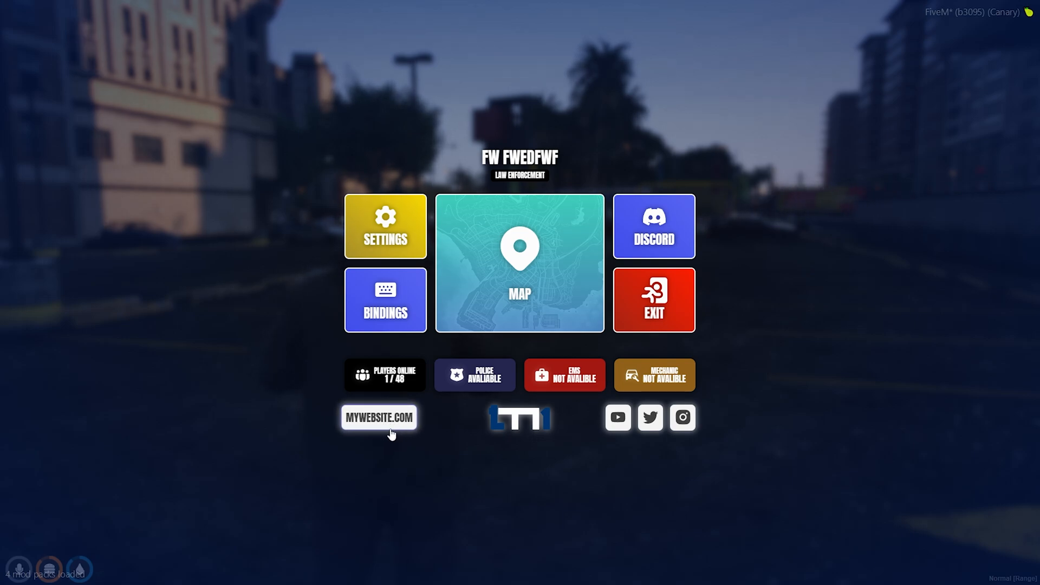
mouse_move(510, 433)
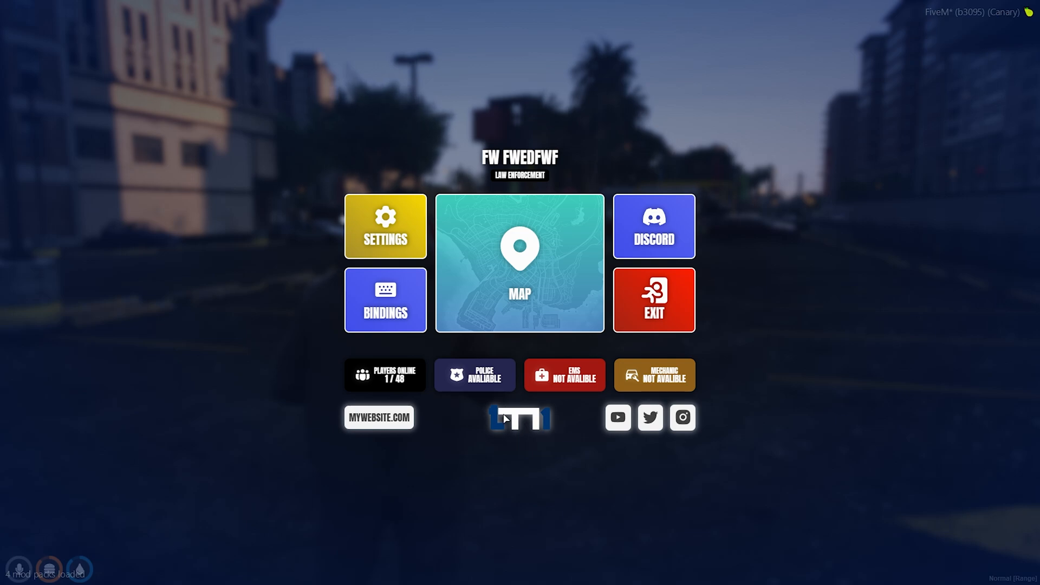
mouse_move(616, 417)
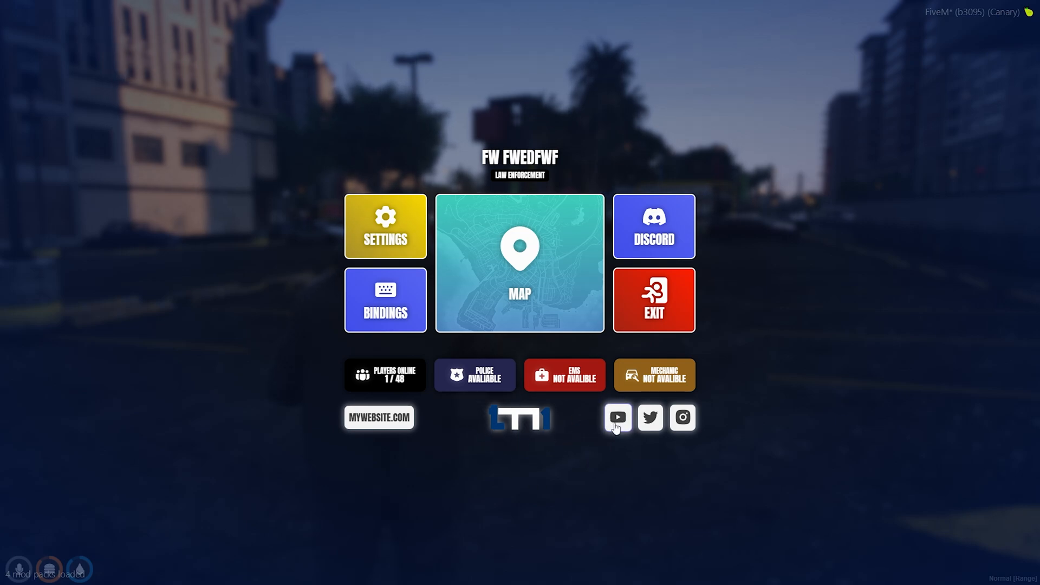
mouse_move(696, 418)
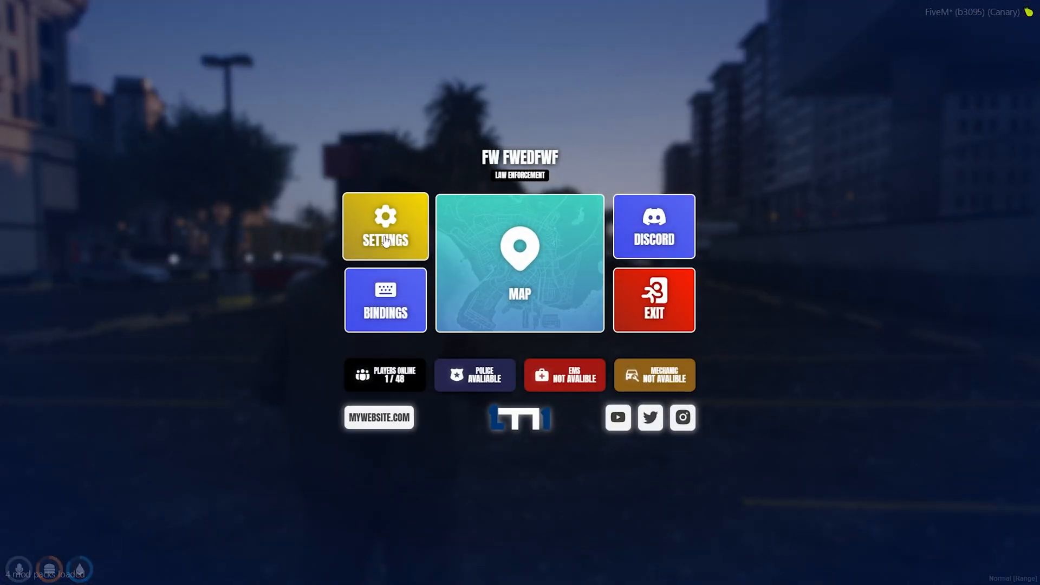
mouse_move(401, 262)
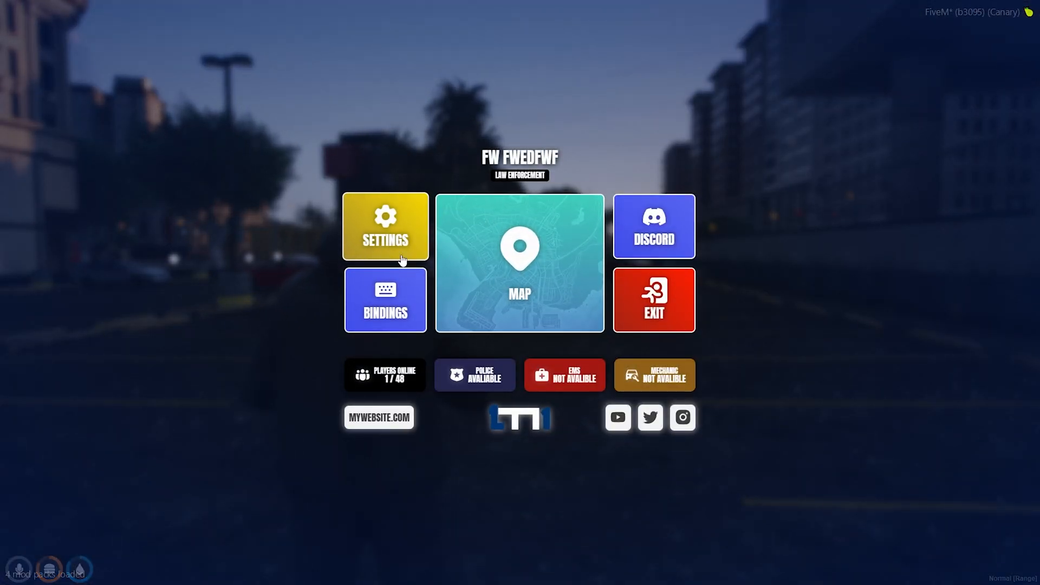
mouse_move(410, 268)
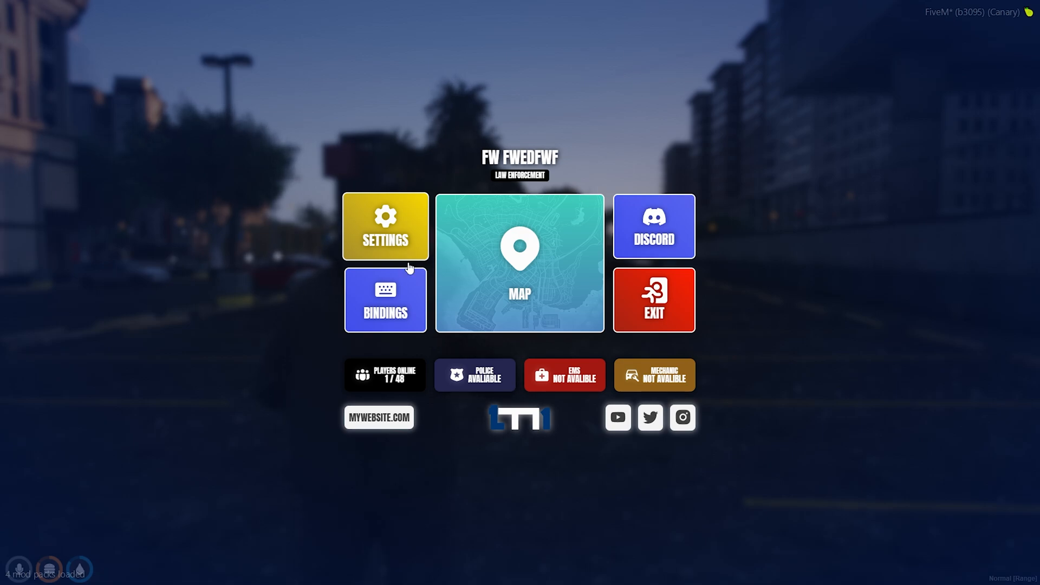
mouse_move(398, 244)
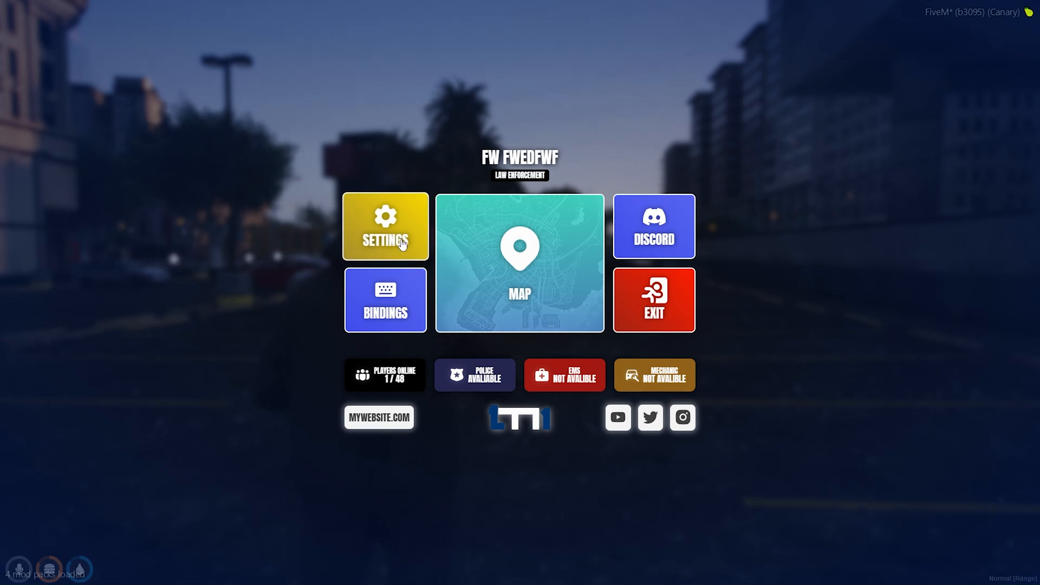